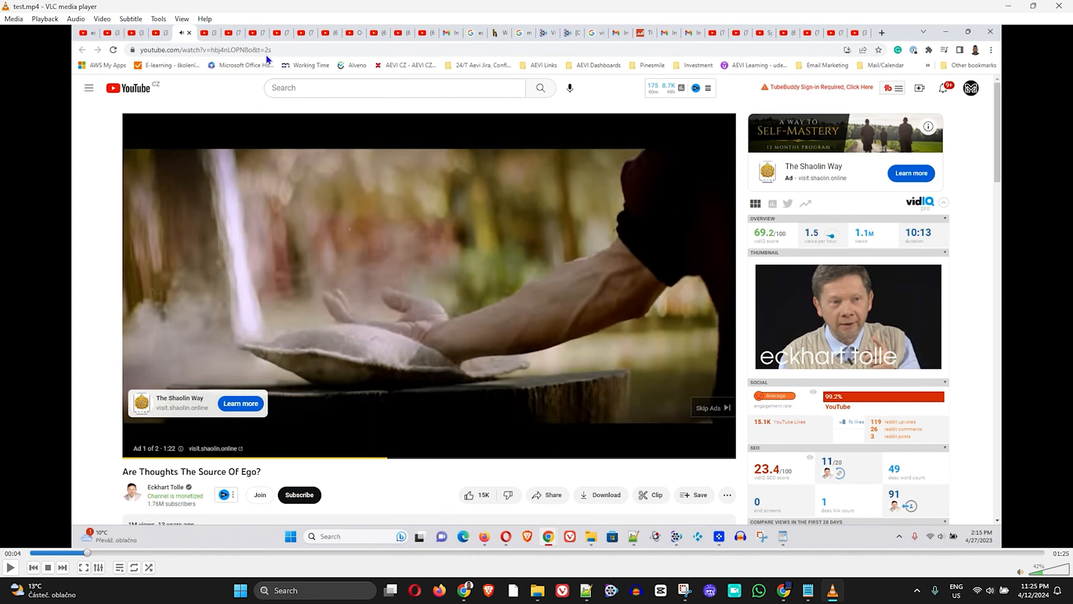
- Open the Convert / Save dialog from VLC's Media menu
{"action": "left_click", "coordinate": [13, 18]}
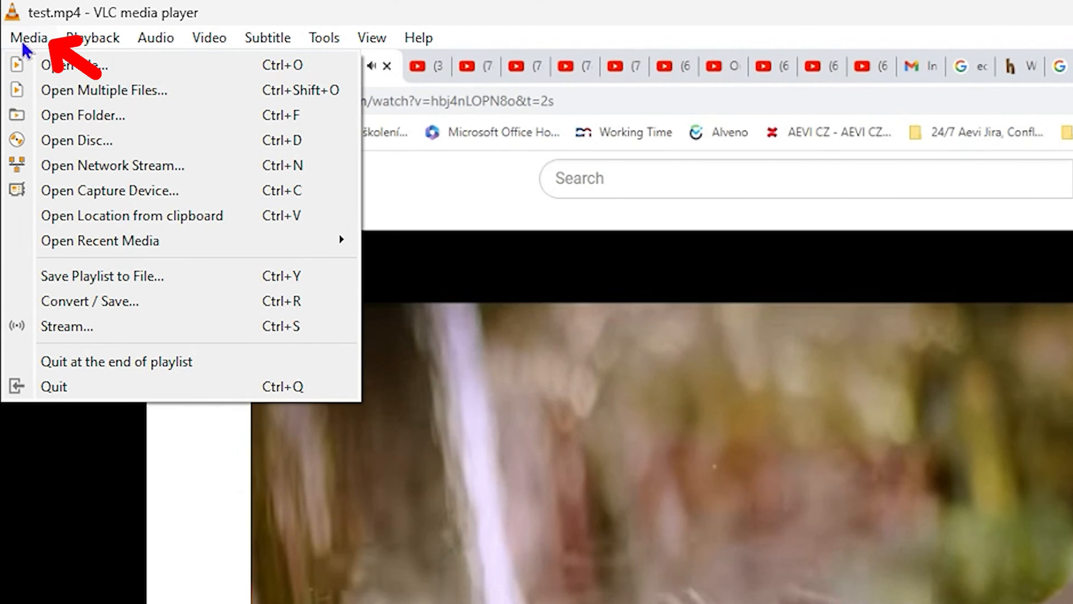
{"action": "mouse_move", "coordinate": [88, 301]}
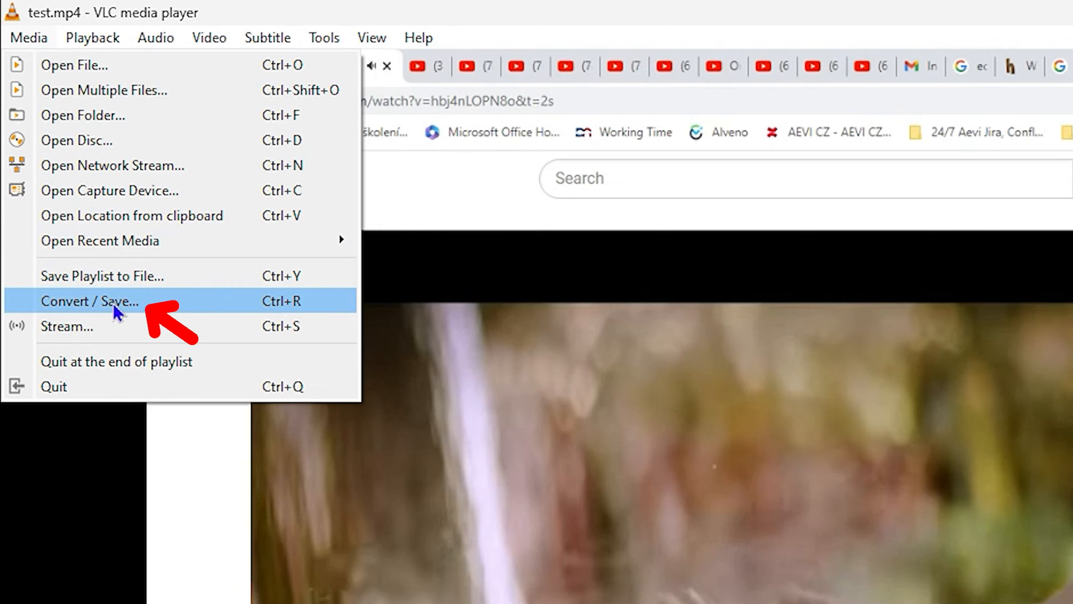
{"action": "left_click", "coordinate": [90, 301]}
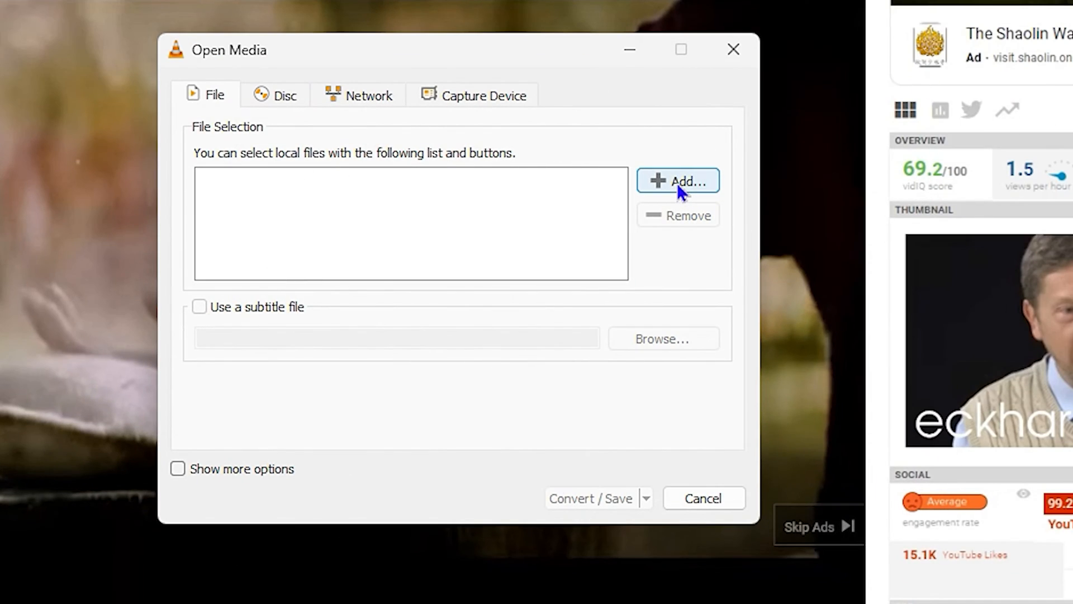
- Add test.mp4 from the Downloads test folder as the source file
{"action": "left_click", "coordinate": [677, 181]}
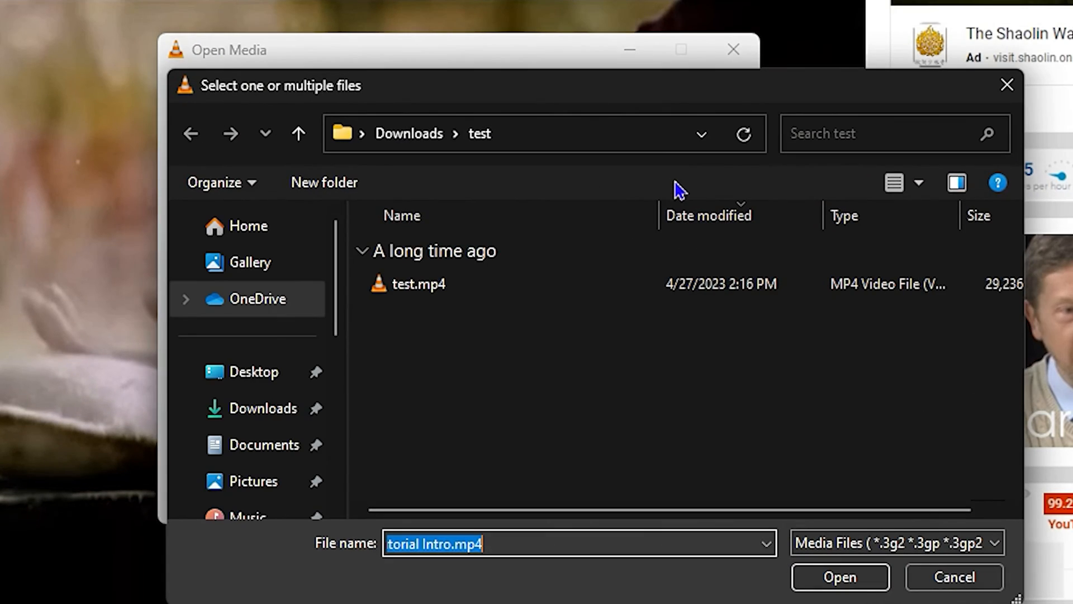
{"action": "left_click", "coordinate": [421, 284]}
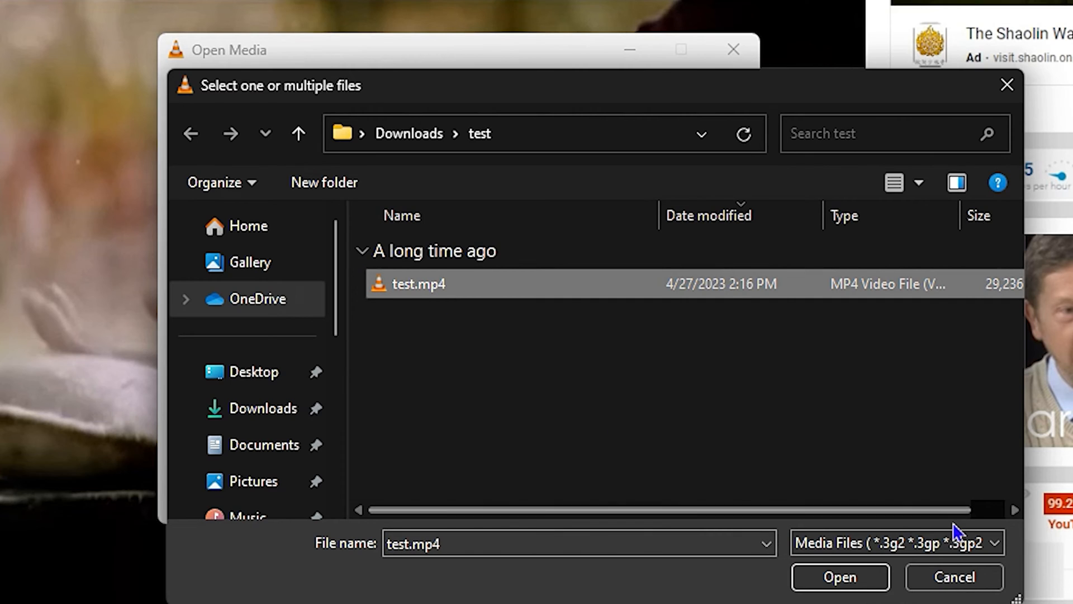
{"action": "mouse_move", "coordinate": [476, 469]}
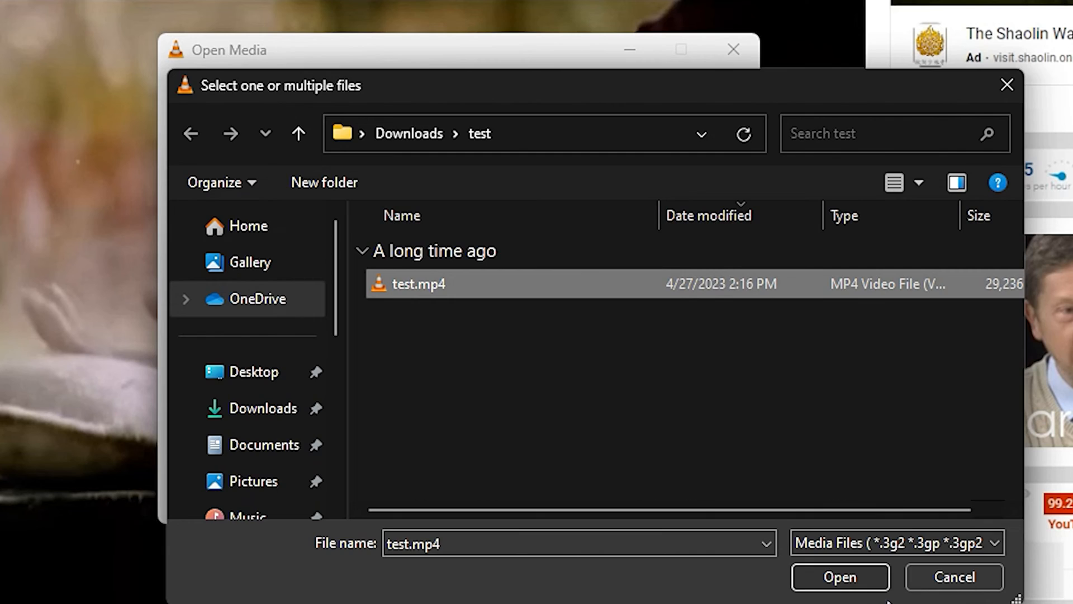
{"action": "left_click", "coordinate": [840, 576]}
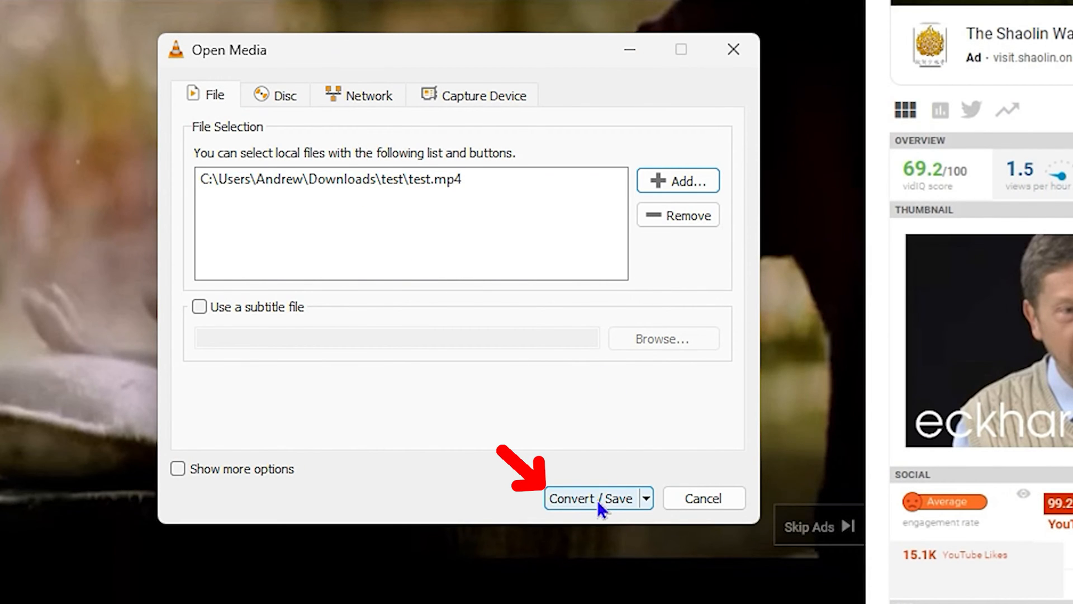
- Choose the Audio - MP3 conversion profile for test.mp4
{"action": "left_click", "coordinate": [590, 498]}
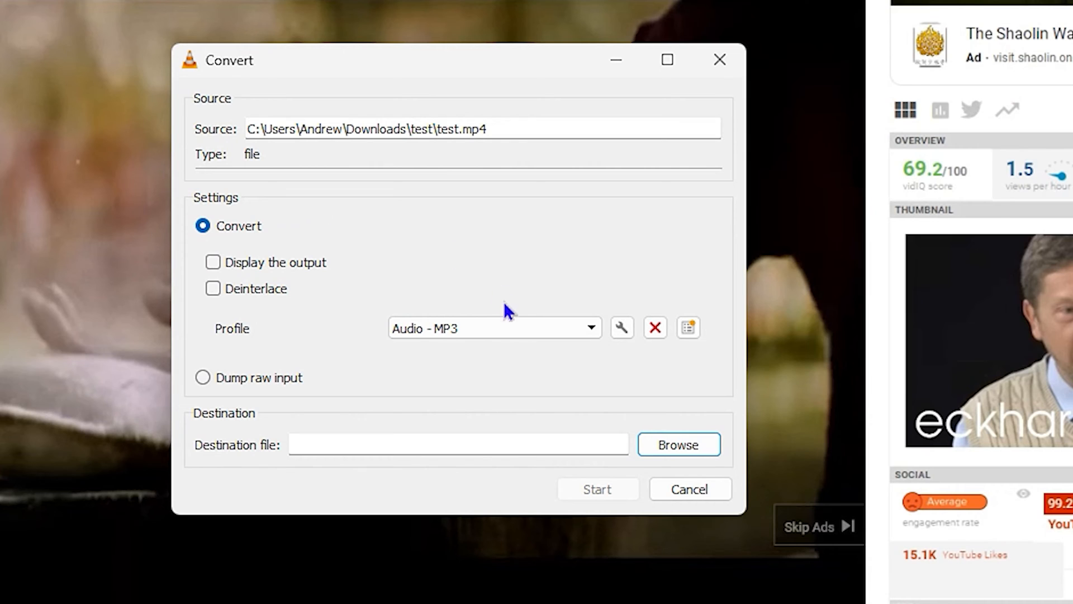
{"action": "left_click", "coordinate": [590, 327]}
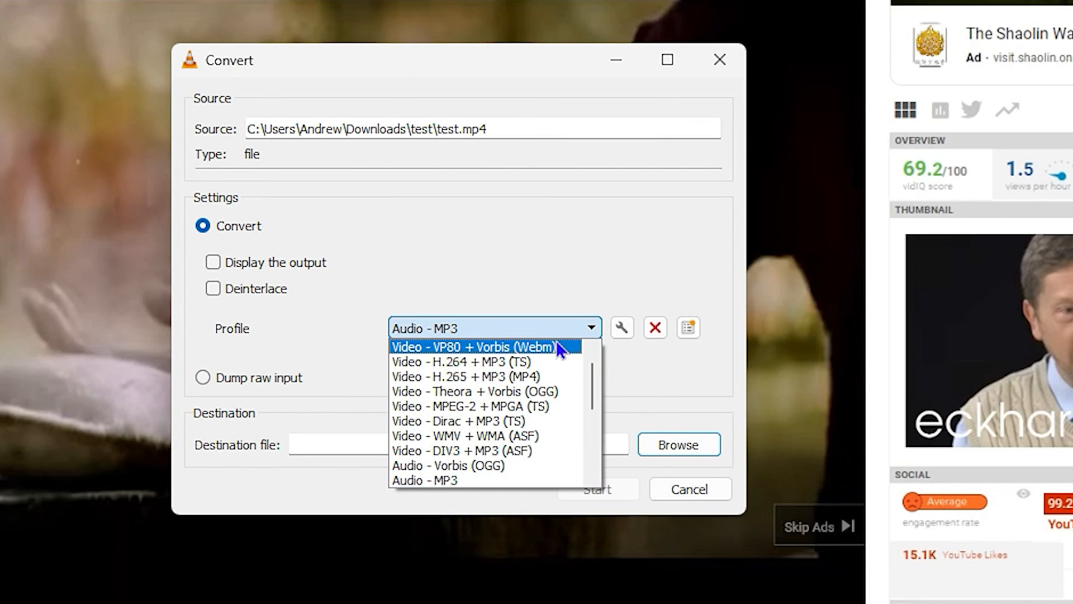
{"action": "mouse_move", "coordinate": [436, 479]}
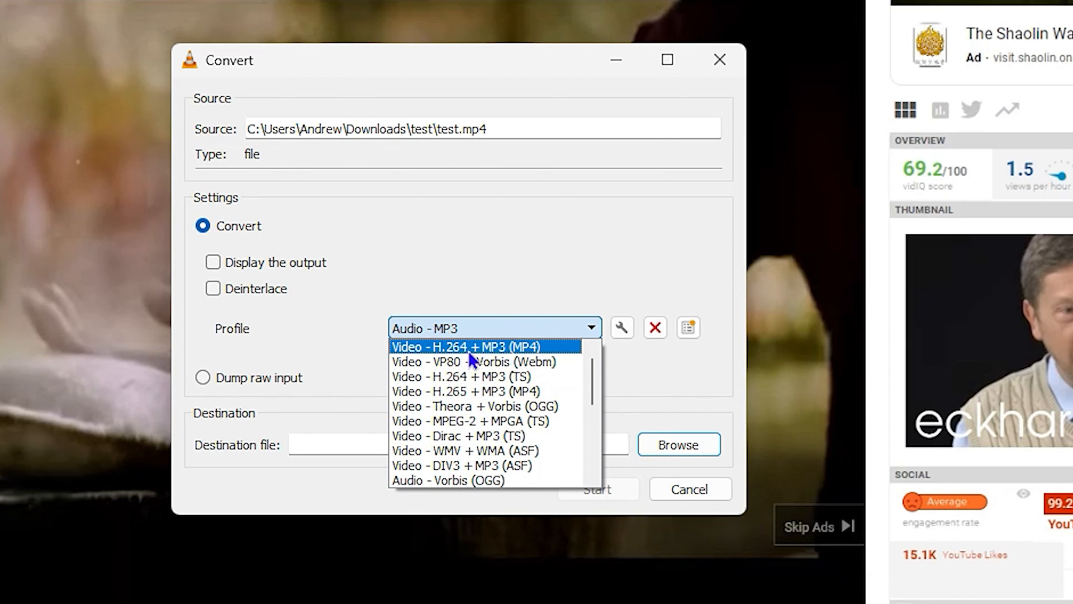
{"action": "mouse_move", "coordinate": [533, 376]}
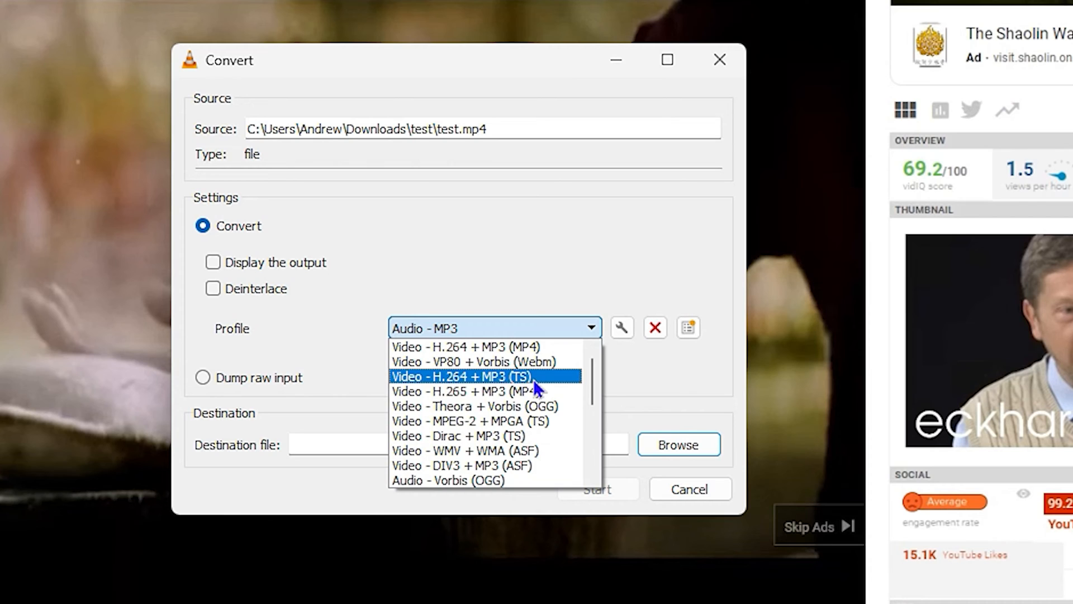
{"action": "scroll", "scroll_direction": "down", "scroll_amount": 3}
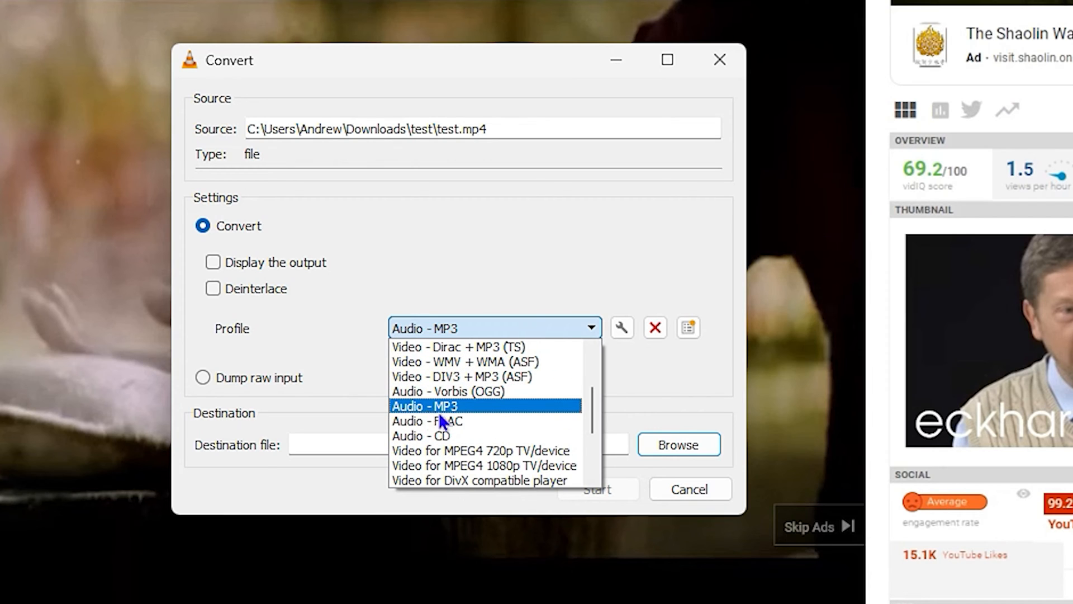
{"action": "left_click", "coordinate": [424, 406]}
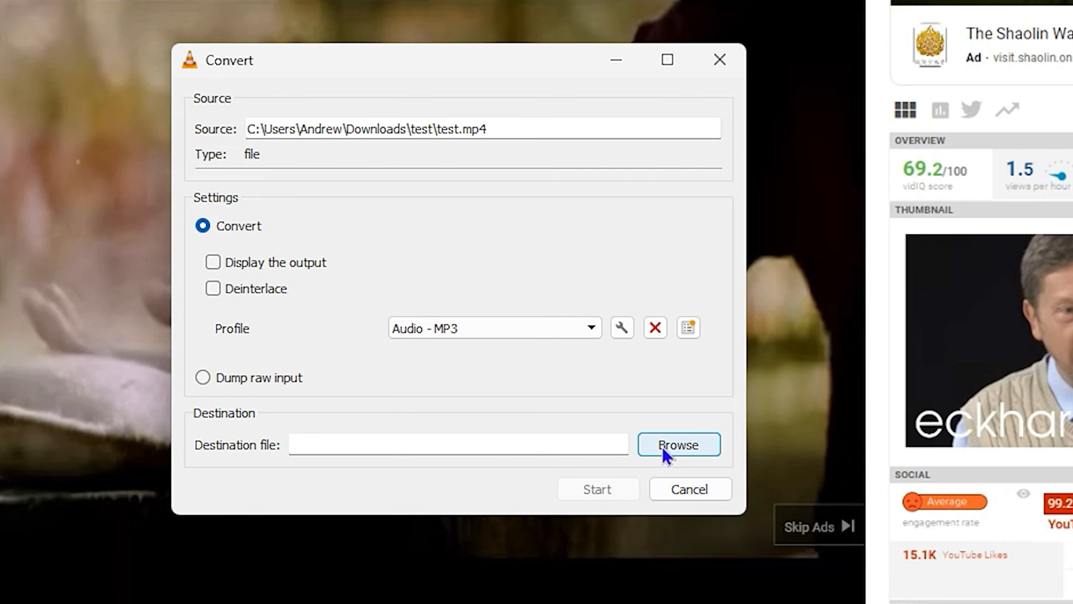
- Set the destination file to test.mp3 in the Downloads test folder
{"action": "left_click", "coordinate": [678, 445]}
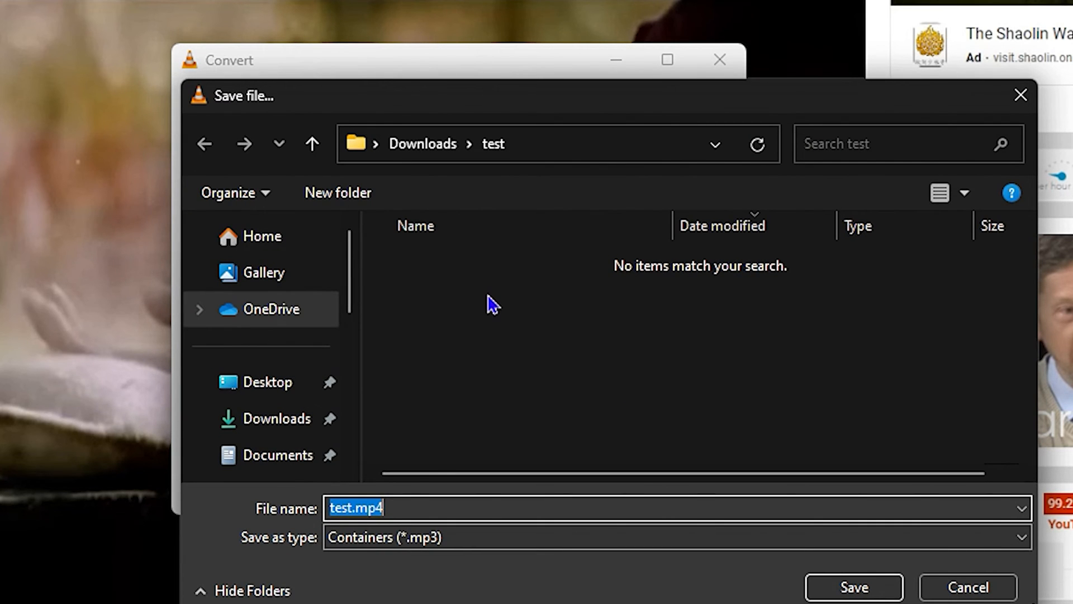
{"action": "mouse_move", "coordinate": [421, 513]}
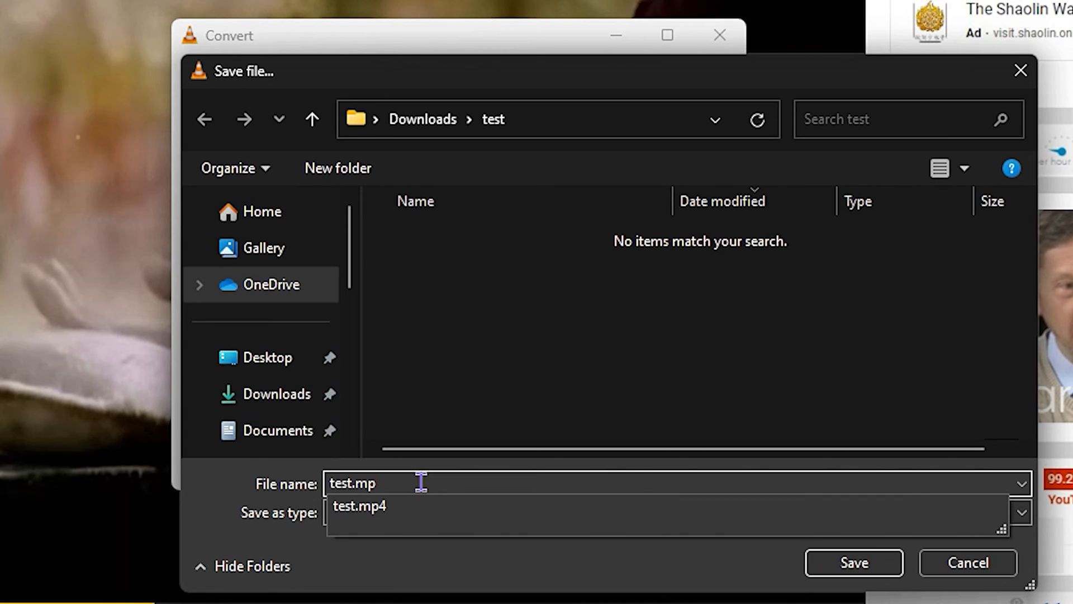
{"action": "type", "text": "3"}
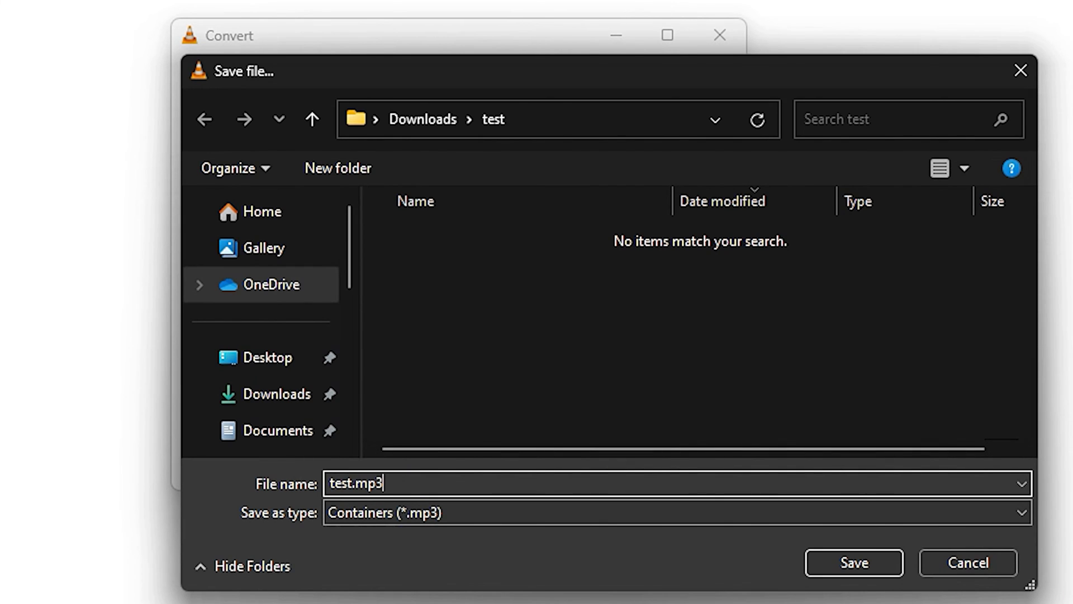
{"action": "left_click", "coordinate": [854, 562]}
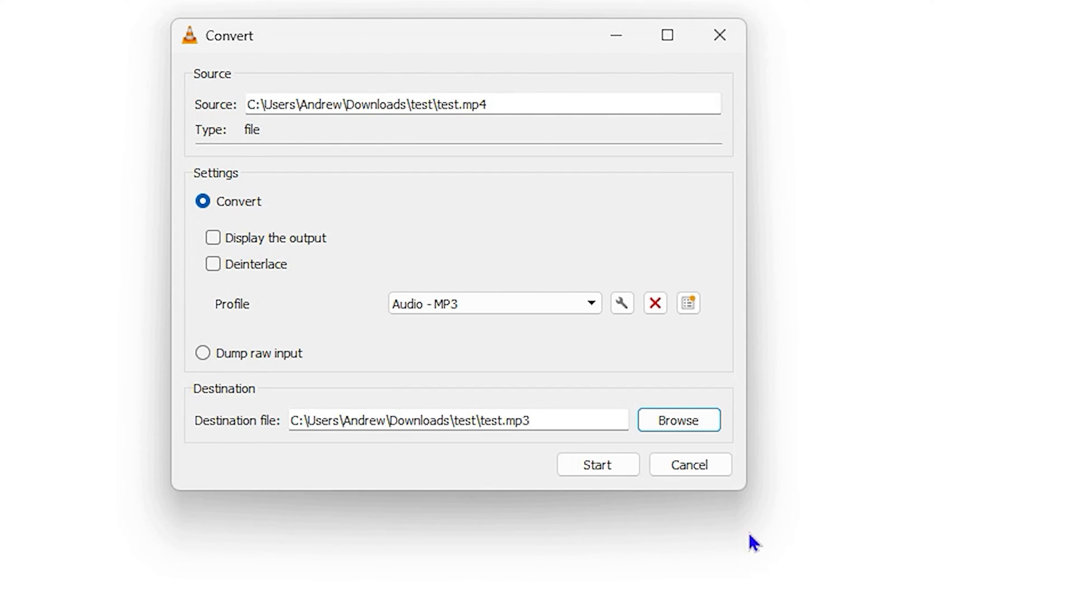
- Start converting test.mp4 to MP3
{"action": "left_click", "coordinate": [598, 464]}
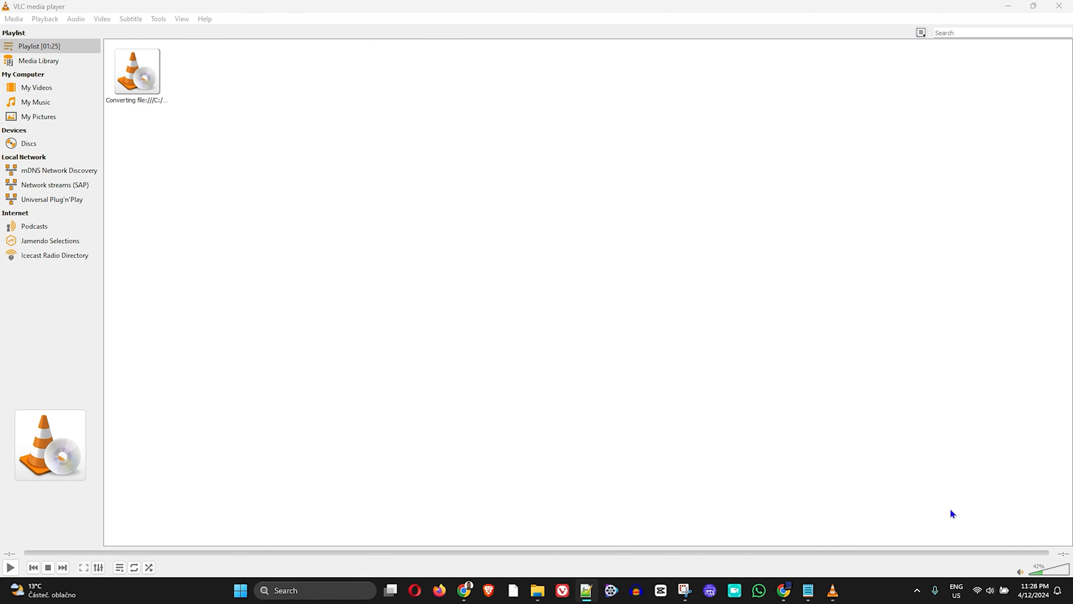
{"action": "mouse_move", "coordinate": [866, 500]}
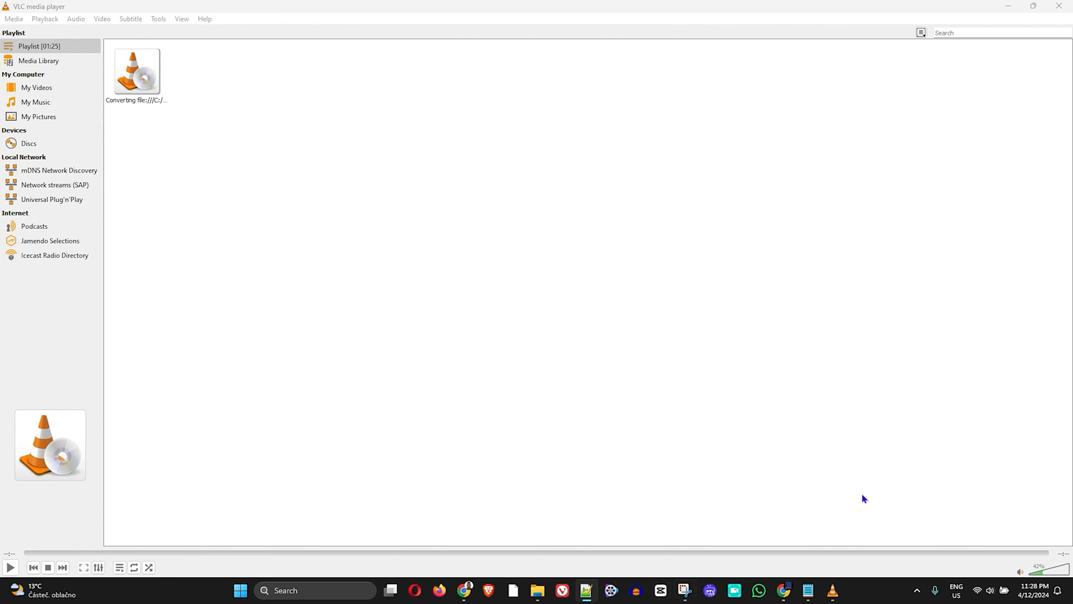
{"action": "mouse_move", "coordinate": [560, 362]}
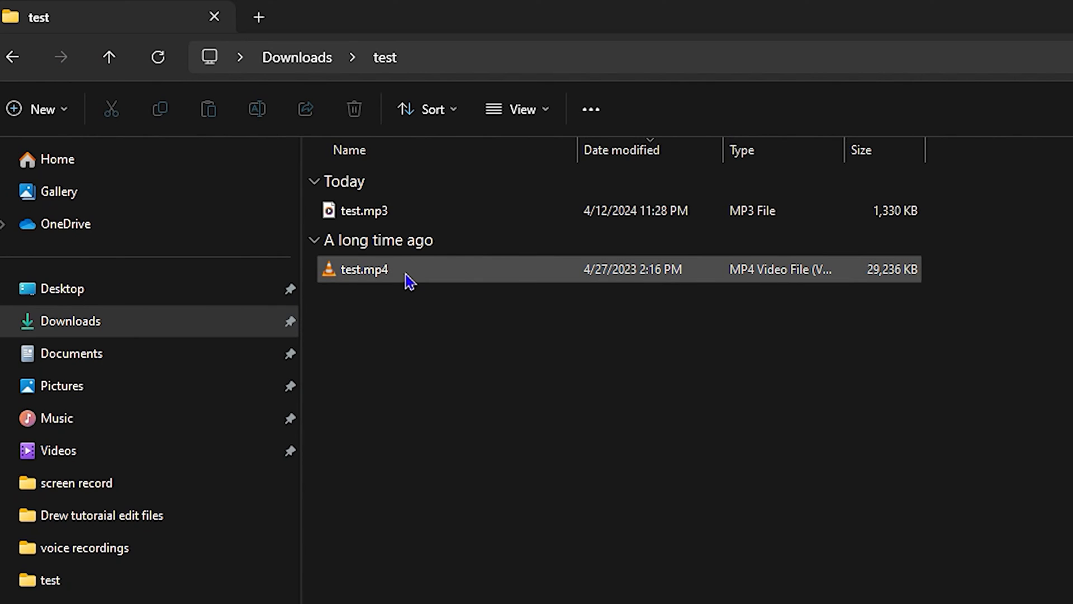
- Play test.mp3 from File Explorer in Media Player, then pause it
{"action": "left_click", "coordinate": [358, 269]}
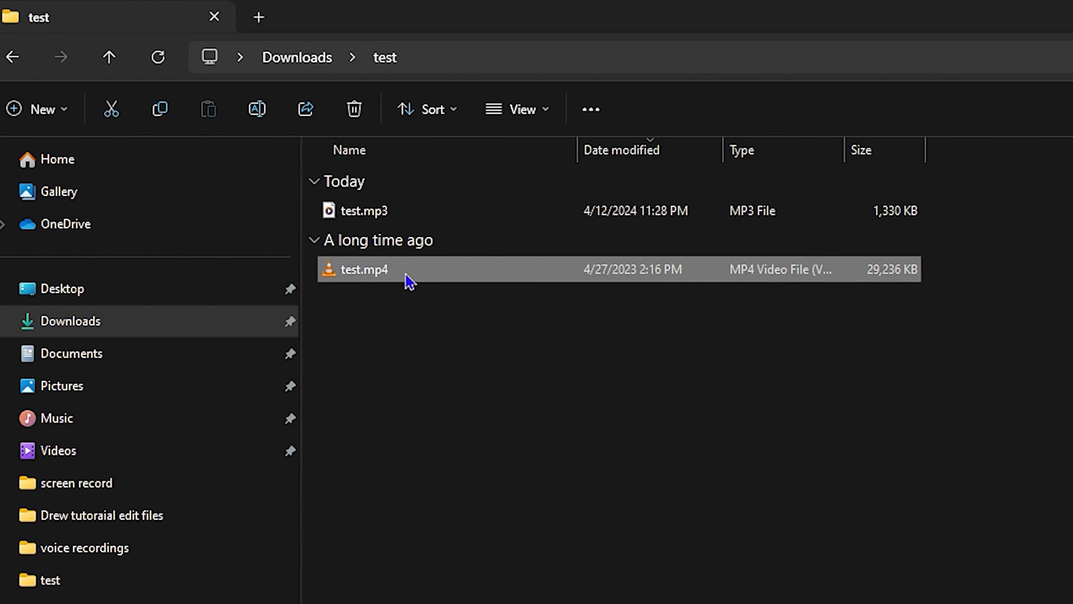
{"action": "left_click", "coordinate": [356, 210]}
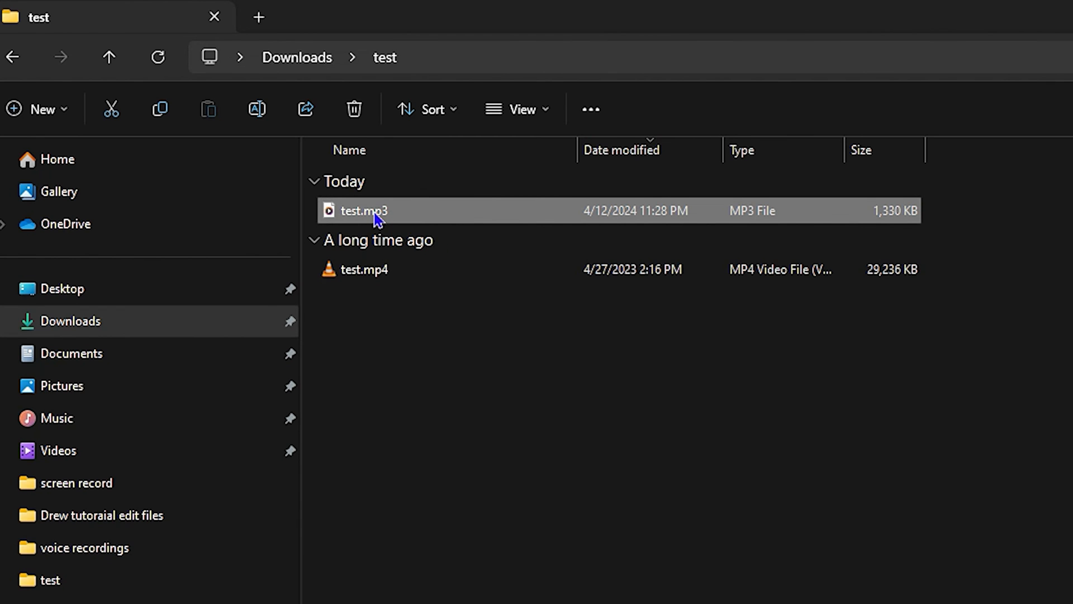
{"action": "double_click", "coordinate": [361, 210]}
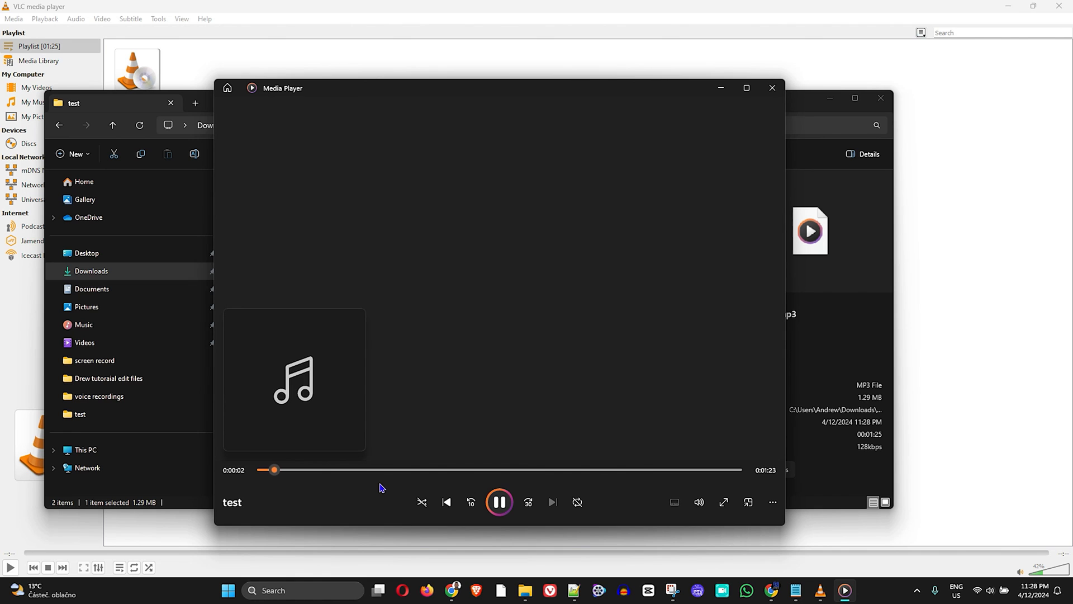
{"action": "left_click", "coordinate": [500, 503]}
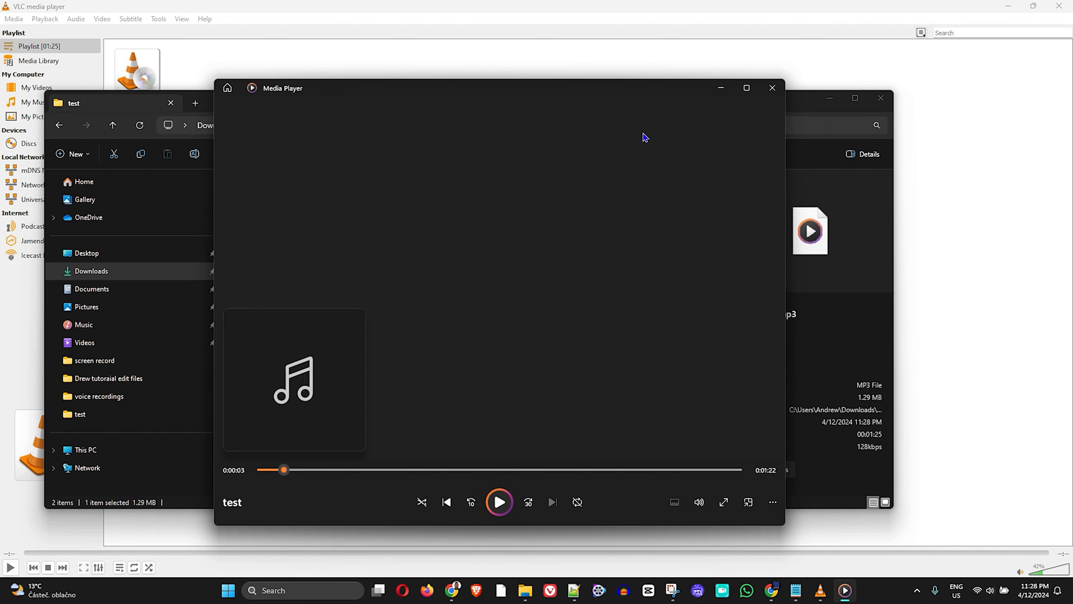